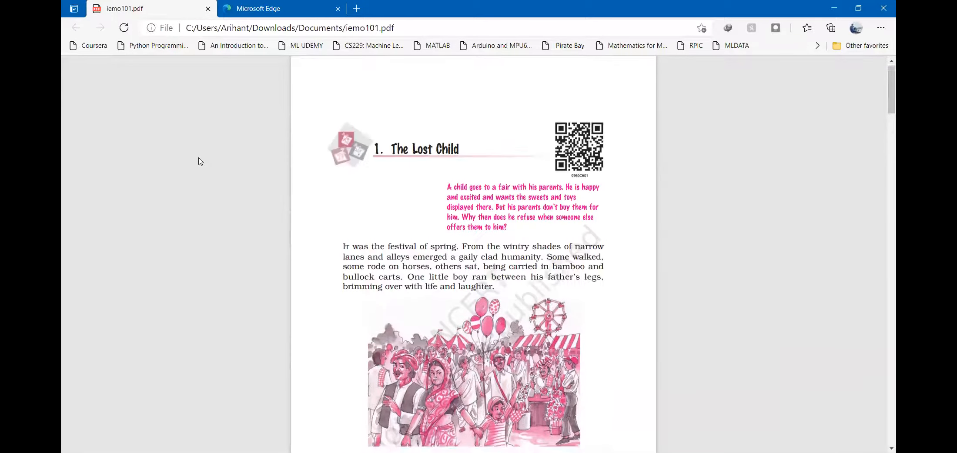
scroll("down", 3)
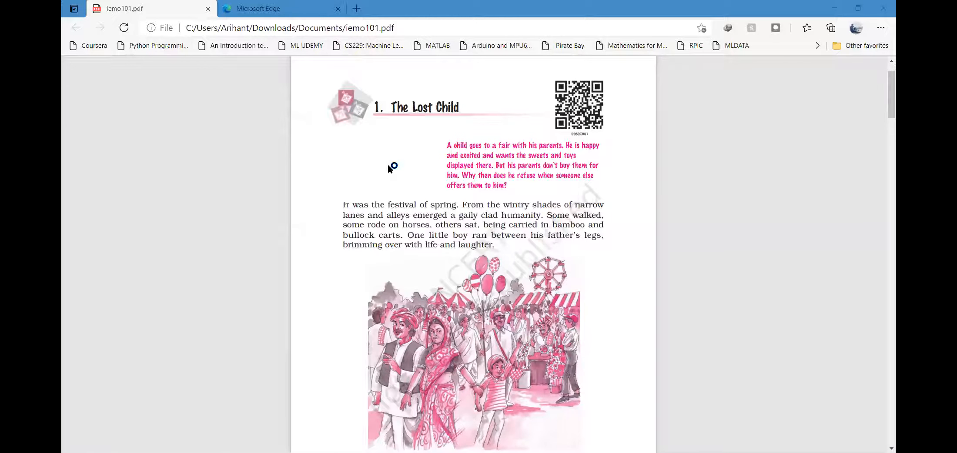
mouse_move(389, 169)
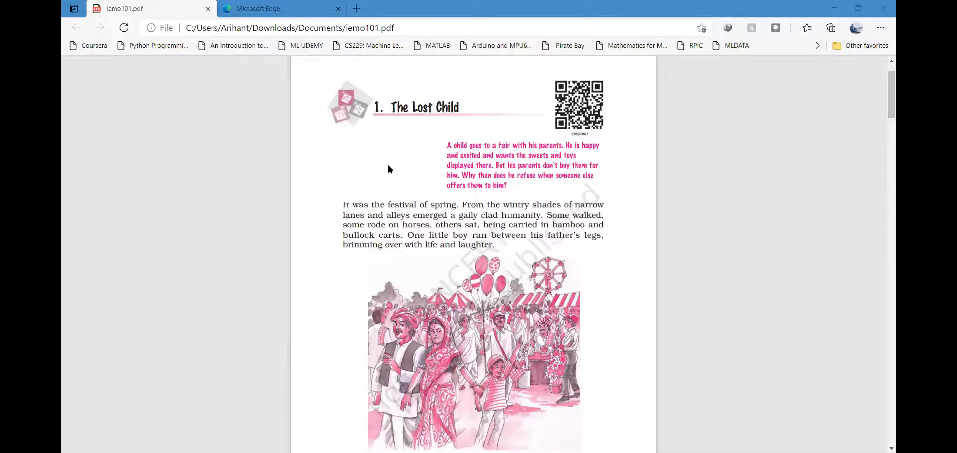
mouse_move(310, 233)
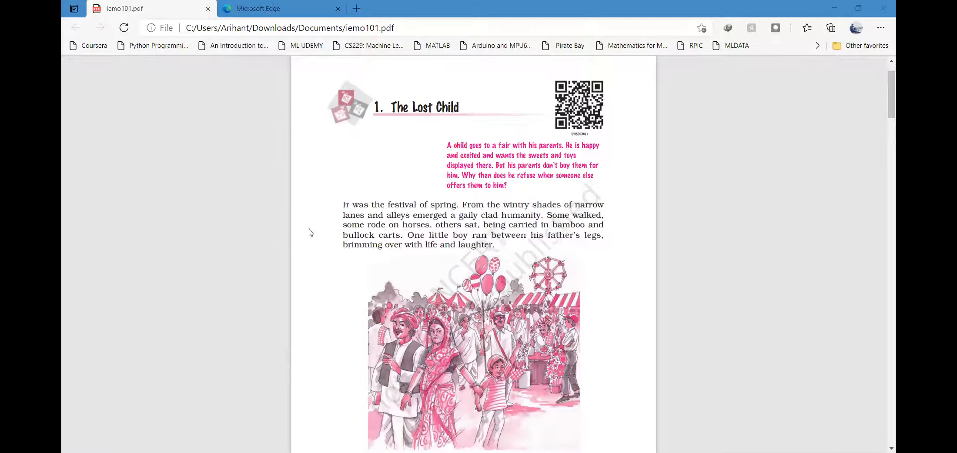
scroll("down", 3)
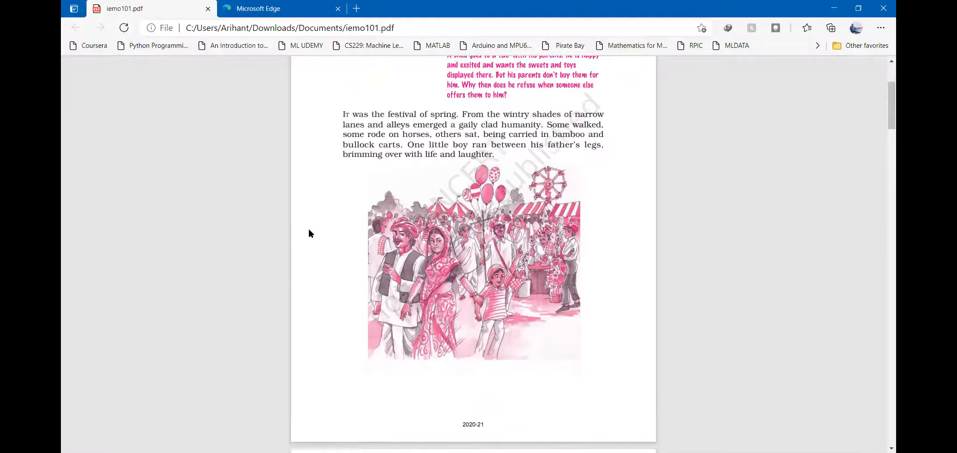
scroll("down", 3)
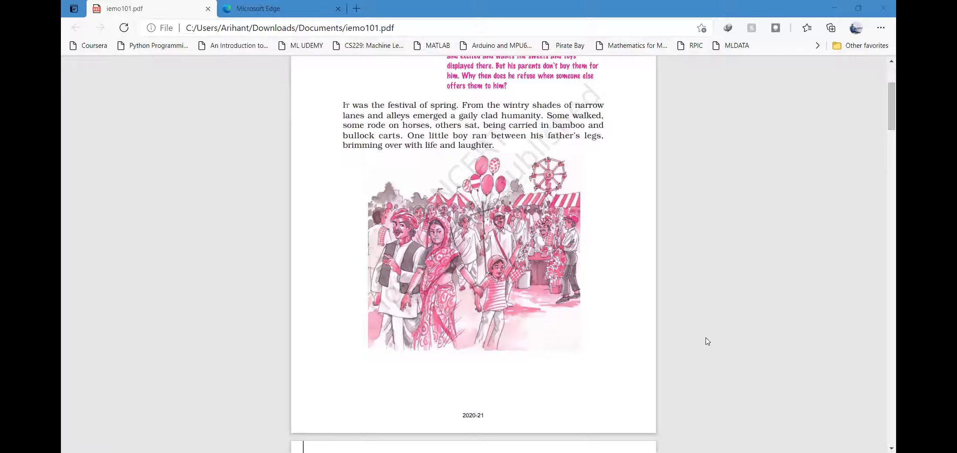
mouse_move(740, 56)
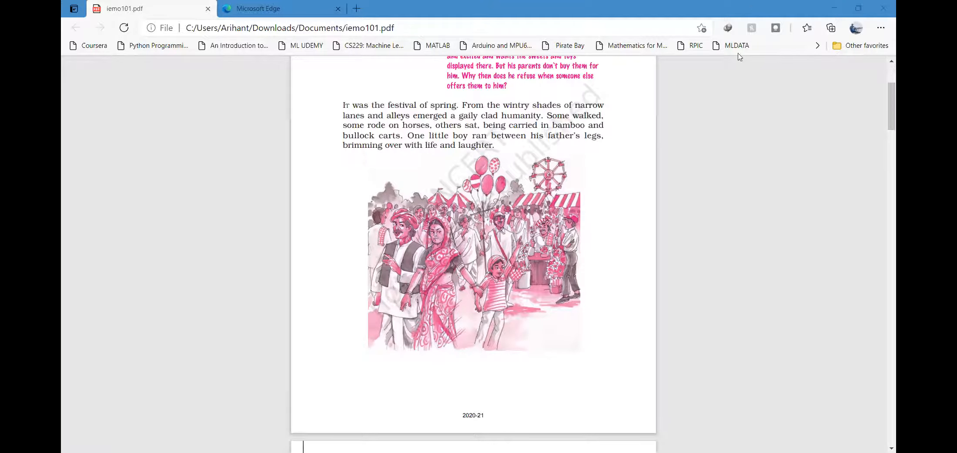
mouse_move(743, 5)
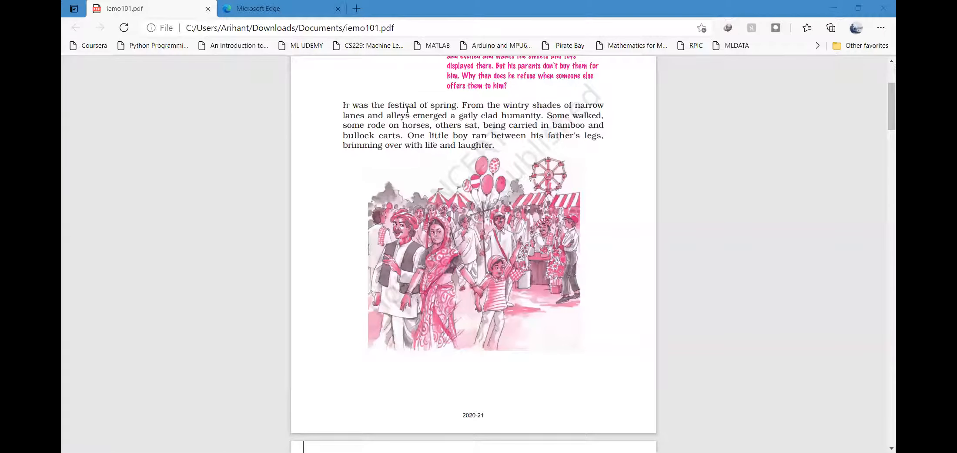
mouse_move(568, 136)
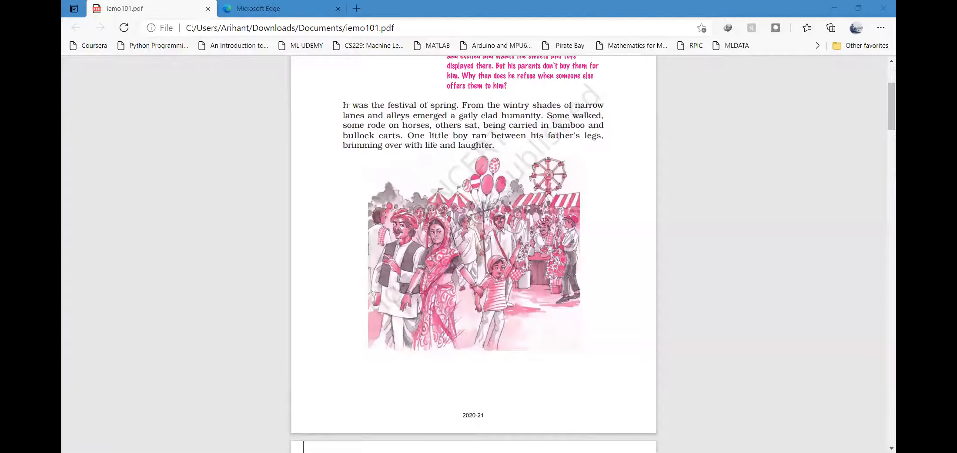
mouse_move(711, 337)
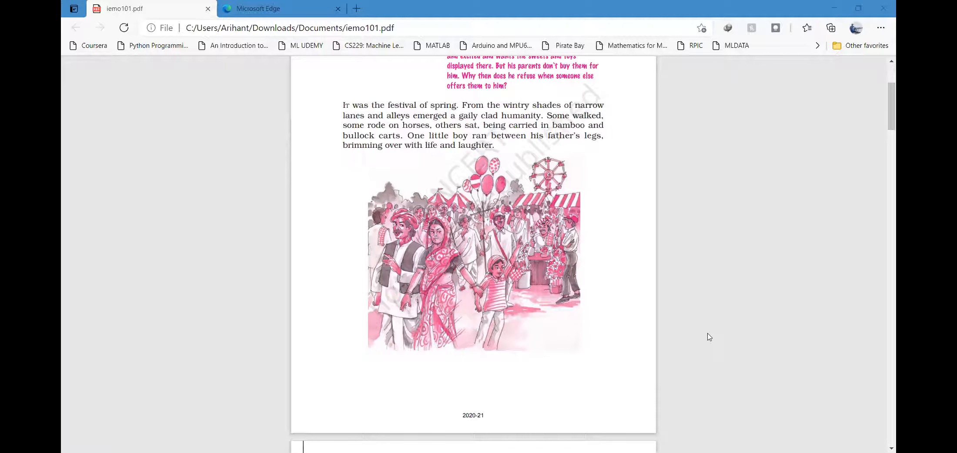
mouse_move(247, 165)
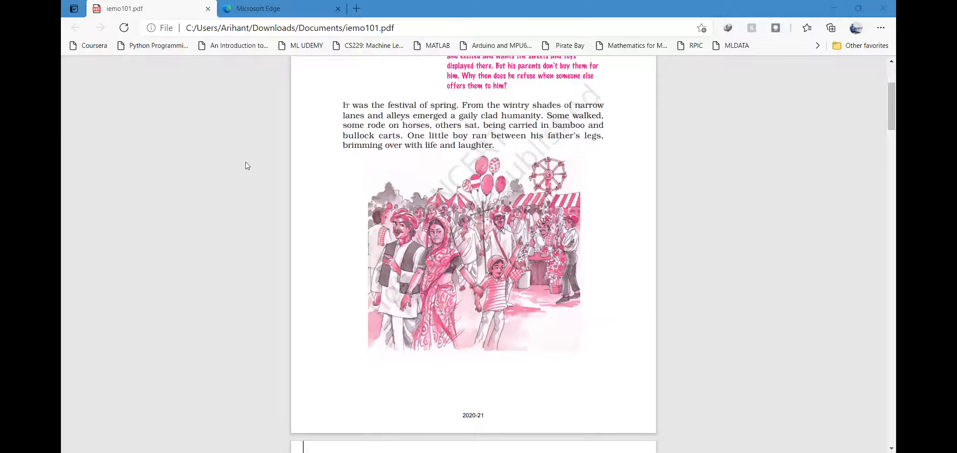
scroll("down", 3)
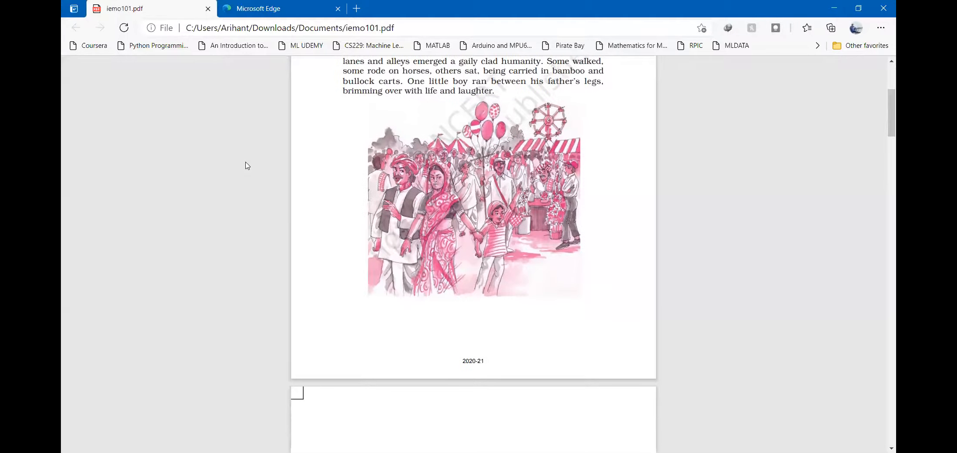
scroll("down", 3)
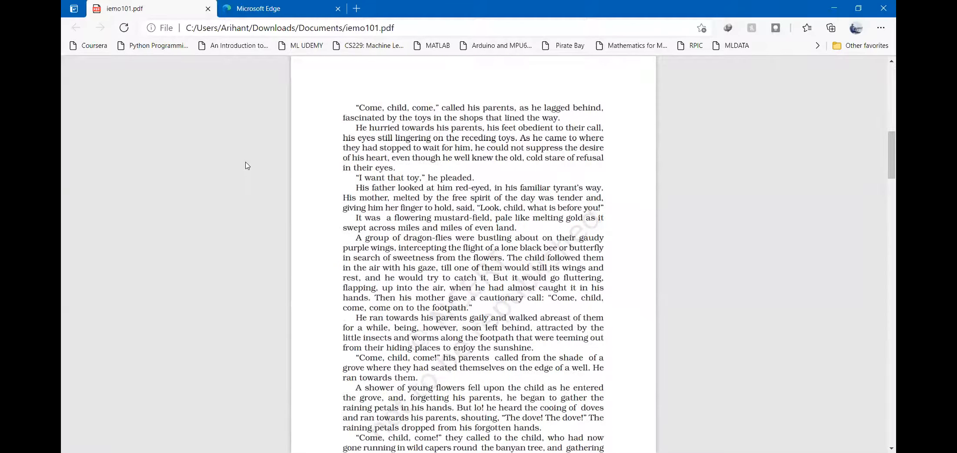
scroll("down", 3)
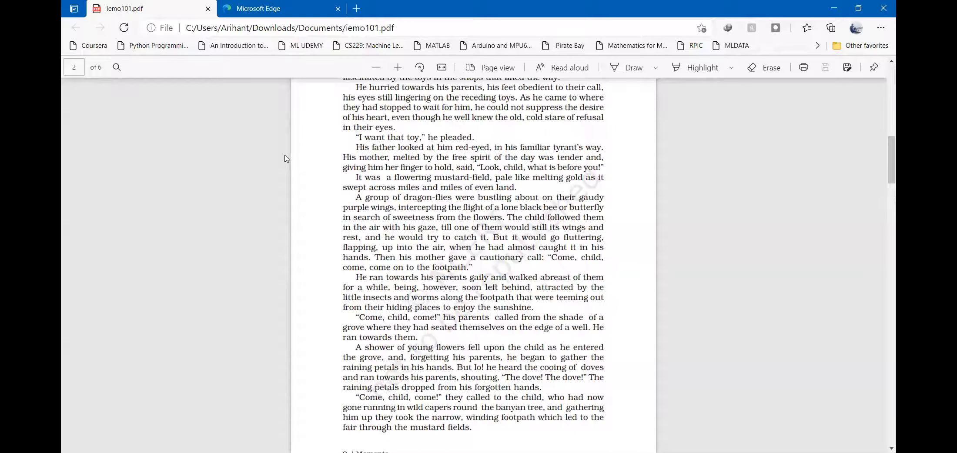
scroll("up", 3)
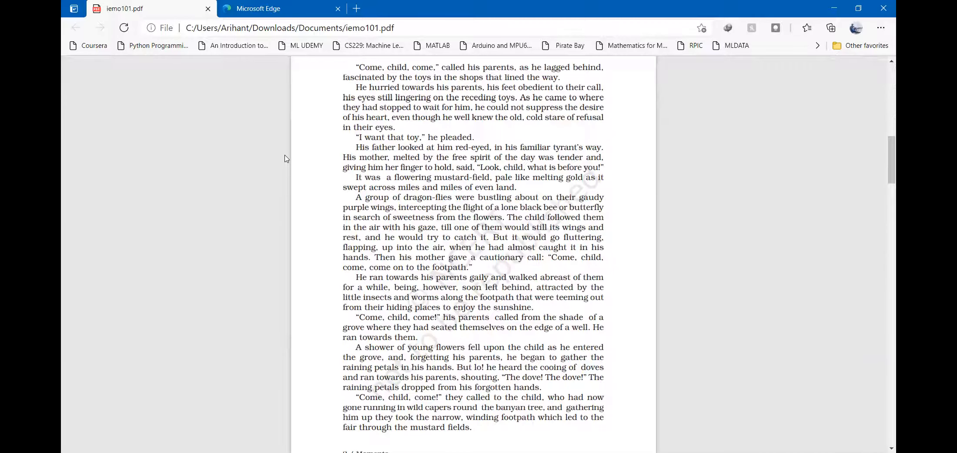
mouse_move(369, 53)
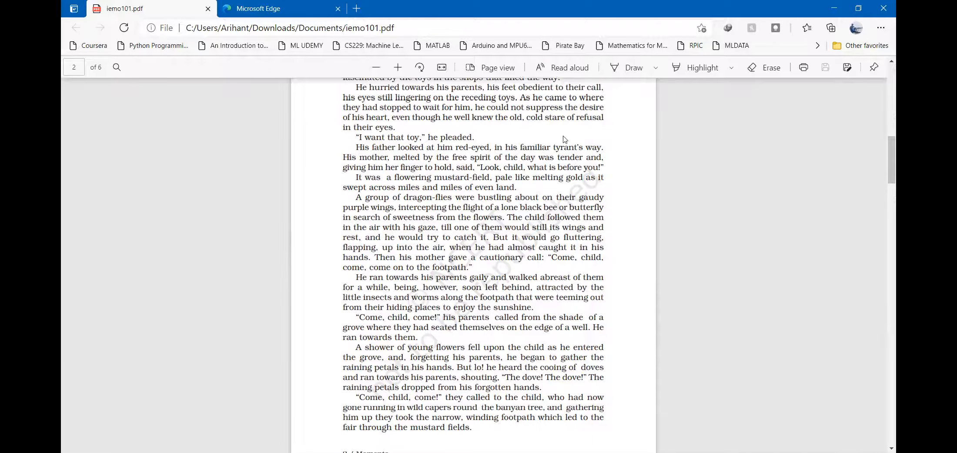
mouse_move(624, 151)
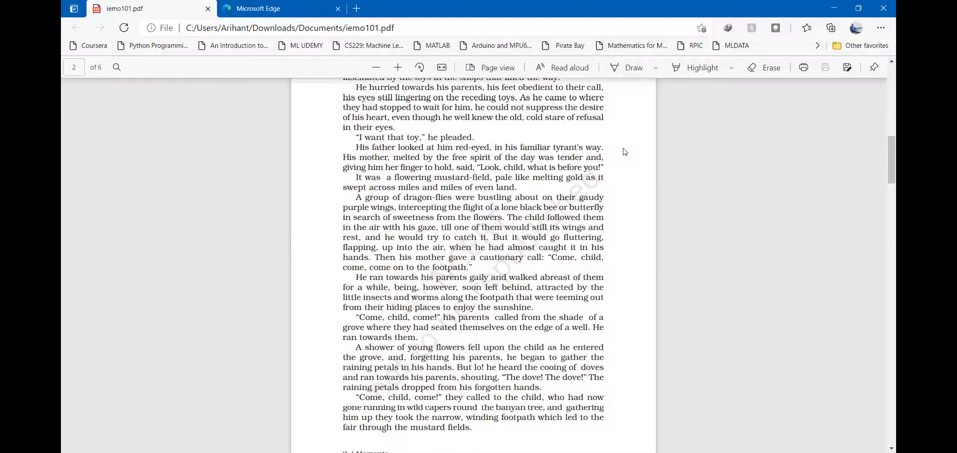